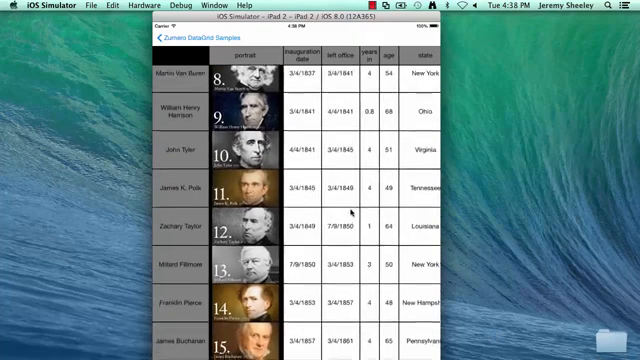
Step: Drag the fourth row's slider until X reads 13.8 and X^2 reads 190.44
{"action": "scroll", "scroll_direction": "down", "scroll_amount": 3}
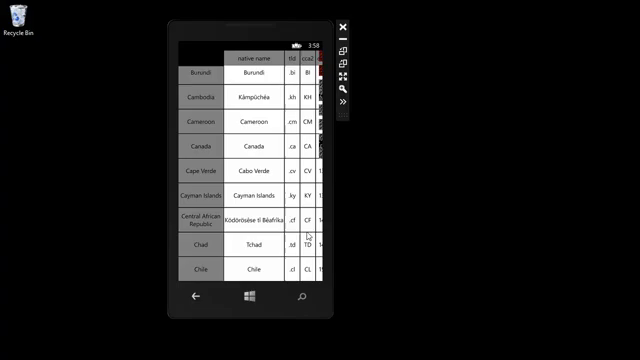
{"action": "scroll", "scroll_direction": "down", "scroll_amount": 3}
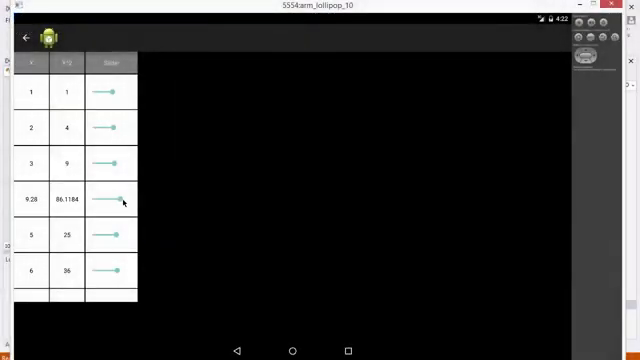
{"action": "left_click_drag", "start_coordinate": [113, 199], "coordinate": [125, 199]}
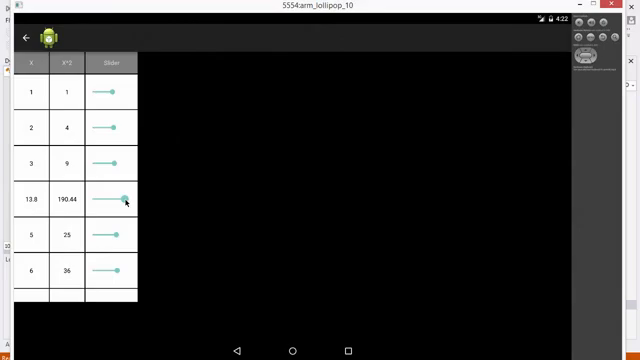
{"action": "left_click_drag", "start_coordinate": [125, 198], "coordinate": [103, 198]}
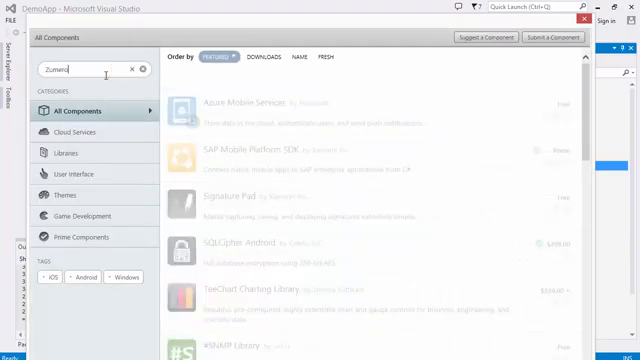
Step: Search the Visual Studio component store for 'Zumero'
{"action": "type", "text": "Zumero"}
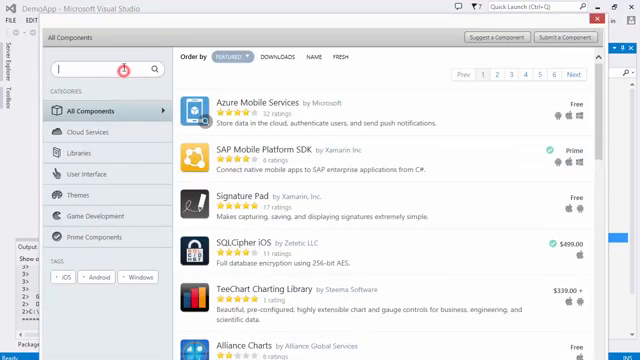
{"action": "type", "text": "zumero"}
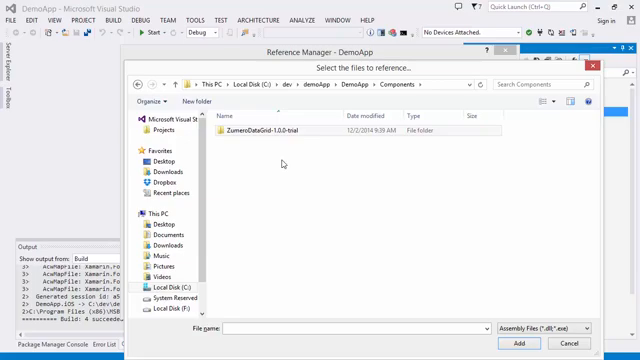
Step: Reference Zumero.DataGrid.dll from ZumeroDataGrid-1.0.0-trial\lib\pcl in the project
{"action": "double_click", "coordinate": [288, 128]}
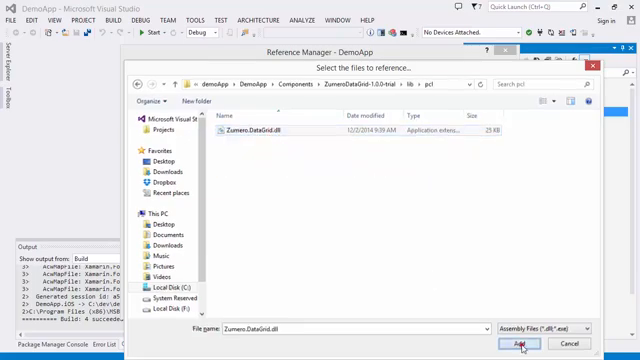
{"action": "left_click", "coordinate": [514, 344]}
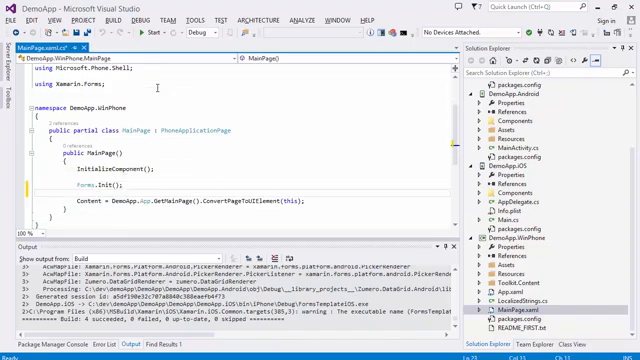
Step: Add Zumero.DataGridComponent.Init(); after Forms.Init() in the Windows Phone MainPage.xaml.cs
{"action": "type", "text": "Zumero.DataGridComponent.Init();"}
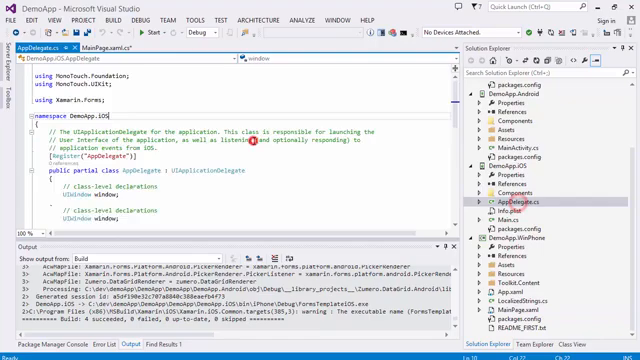
{"action": "scroll", "scroll_direction": "down", "scroll_amount": 3}
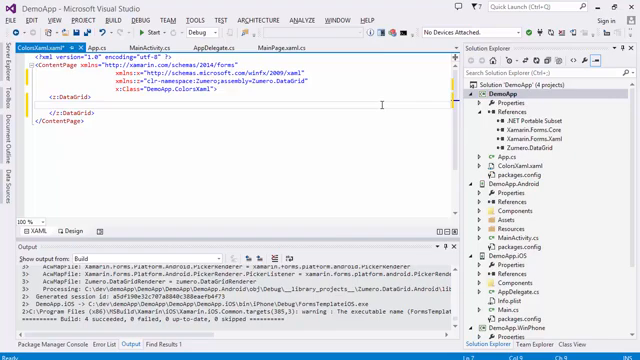
Step: Type a <z:DataGrid> element containing a <z:DataGrid.Columns> section in ColorsXaml.xaml
{"action": "type", "text": "<z:DataG"}
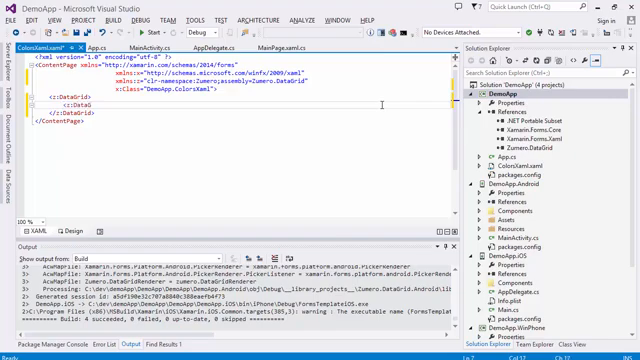
{"action": "type", "text": ".Columns>"}
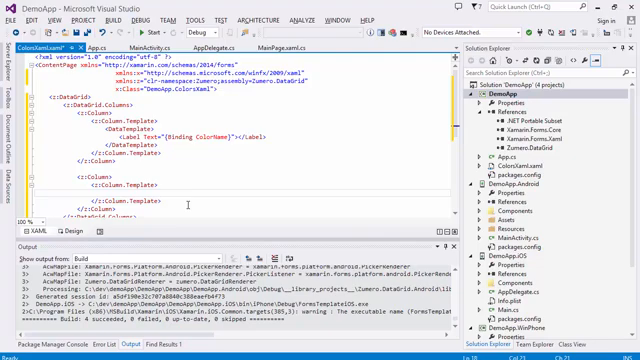
Step: Scroll through the XAML columns with the ColorName Label and BoxColor BoxView templates
{"action": "scroll", "scroll_direction": "down", "scroll_amount": 3}
{"action": "type", "text": "<BoxView Color=\"{Binding BoxColor}\"></BoxView>"}
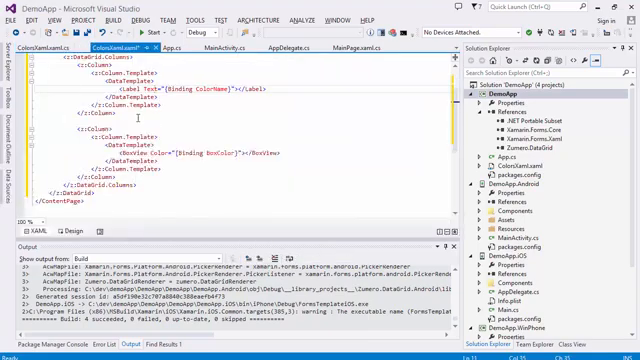
{"action": "scroll", "scroll_direction": "up", "scroll_amount": 3}
{"action": "type", "text": "<z:C"}
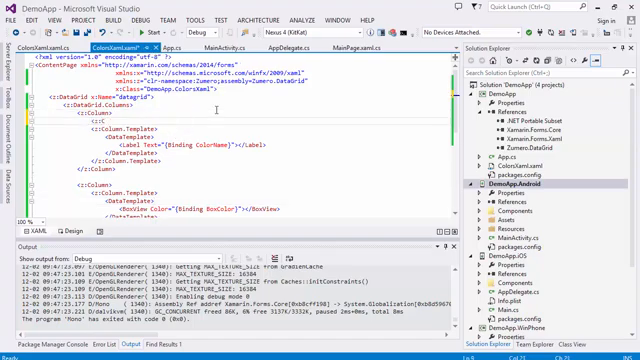
Step: Begin a <z:Column.HeaderView> element inside the first column
{"action": "type", "text": ".HeaderView"}
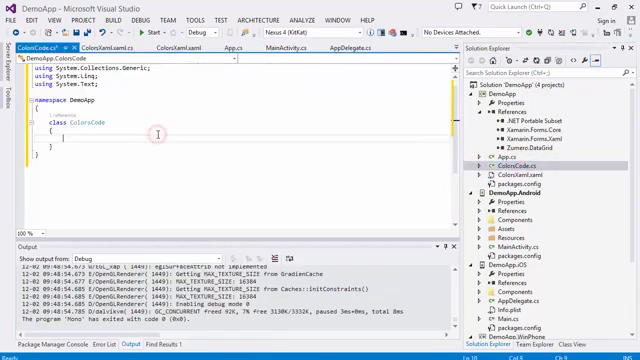
Step: Make ColorsCode a ContentPage whose constructor sets Content to a DataGrid with templated Columns
{"action": "type", "text": "public ColorsCode()"}
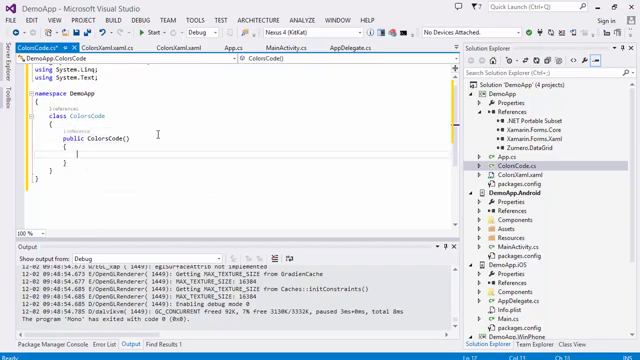
{"action": "type", "text": ":ContentPage"}
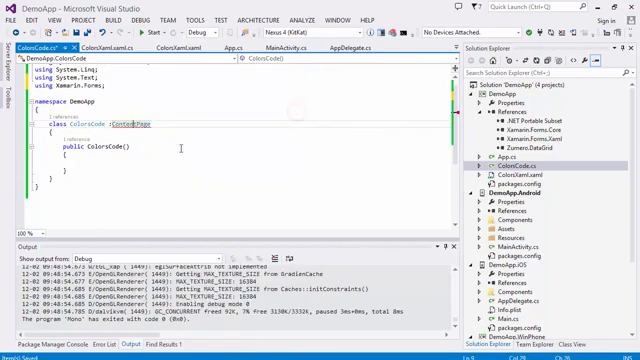
{"action": "type", "text": "Content = new DataGrid"}
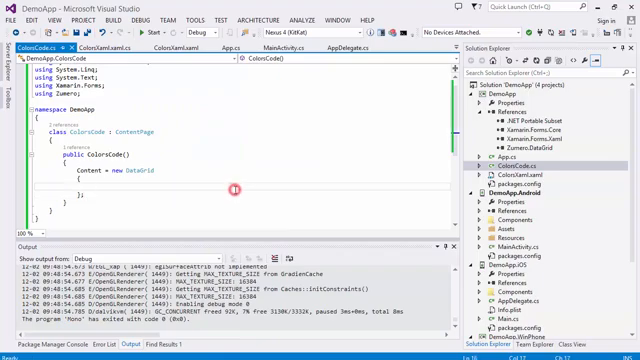
{"action": "type", "text": "Columns = new Column[] {"}
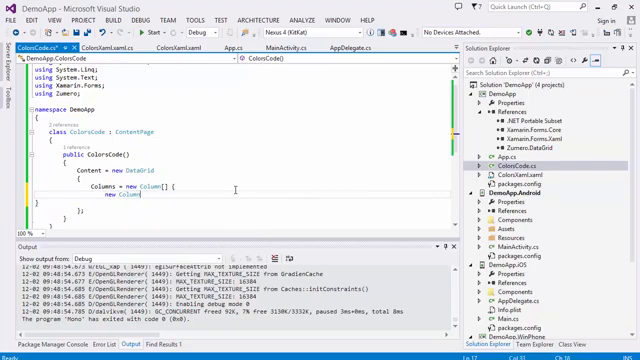
{"action": "type", "text": "Template = new DataTemplate(() => {"}
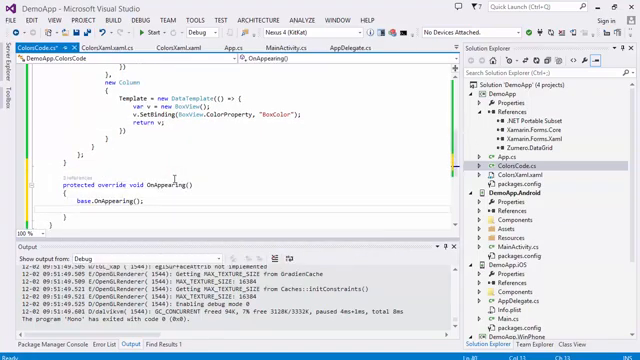
Step: Add ((DataGrid)Content).Rows = MyDataObject.GetDataList(); inside the OnAppearing override
{"action": "type", "text": "((DataGrid)Content).Rows = MyDataObject.GetDataList();"}
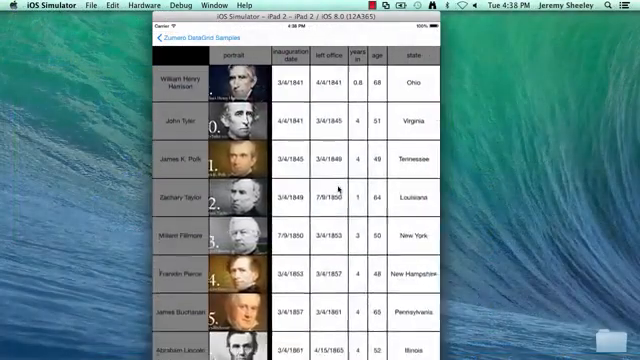
Step: Scroll the presidents sample, then the countries grid of currencies, capitals and regions
{"action": "scroll", "scroll_direction": "down", "scroll_amount": 3}
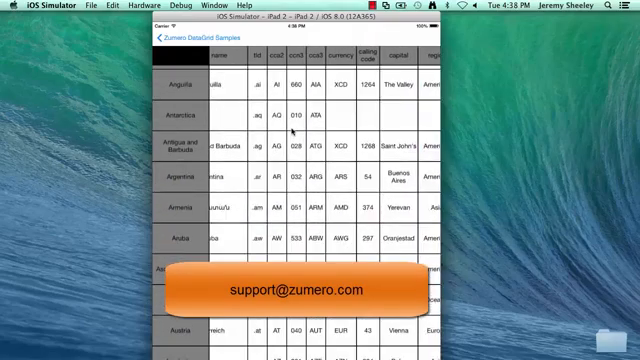
{"action": "scroll", "scroll_direction": "down", "scroll_amount": 3}
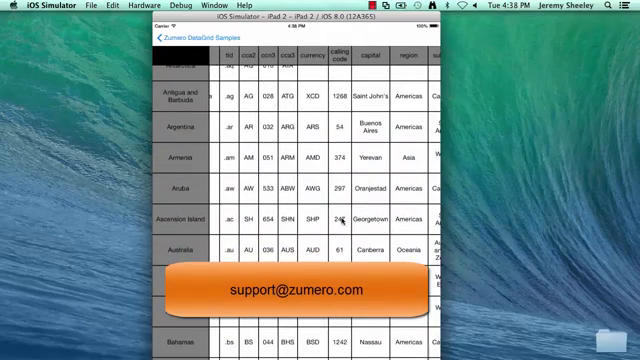